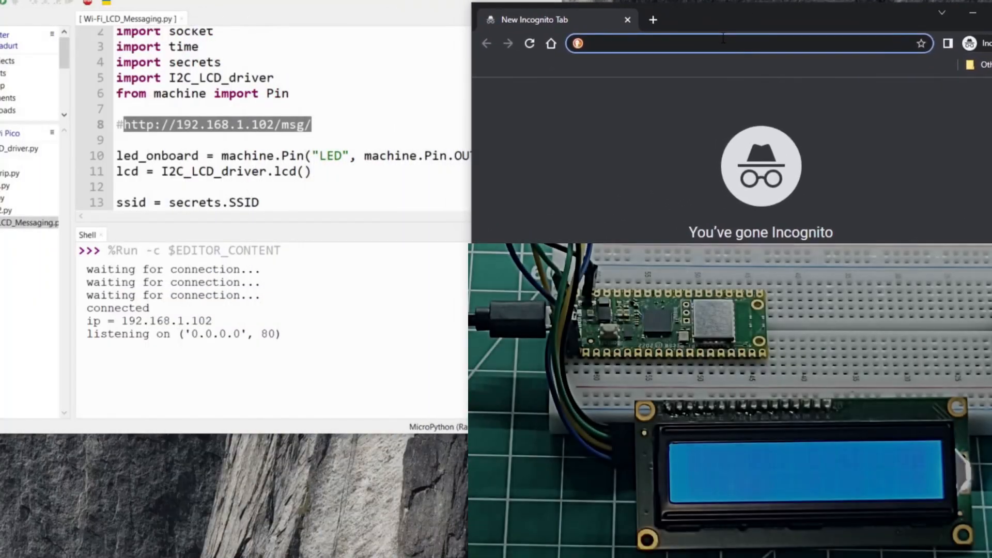
text(http://192.168.1.102/msg/Welcome!)
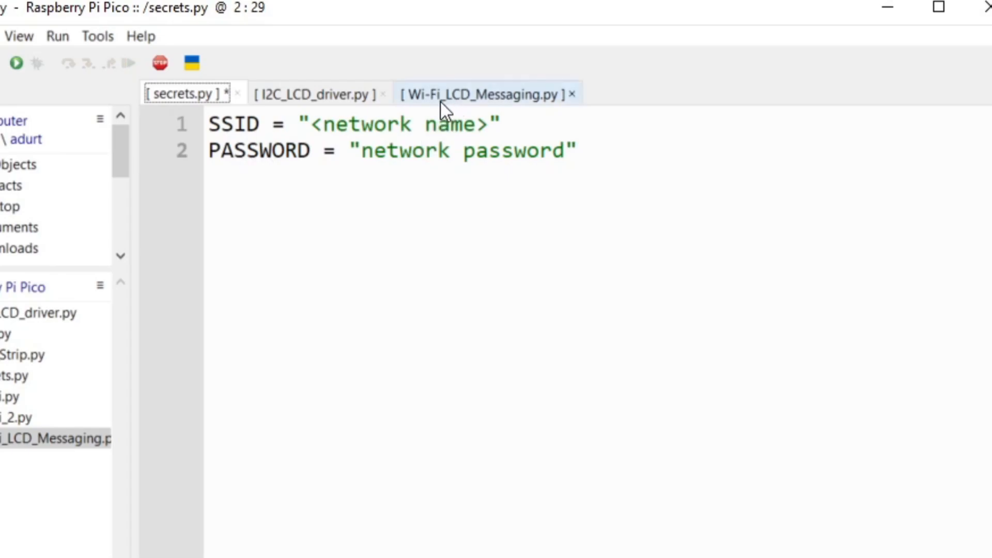
mouse_move(493, 109)
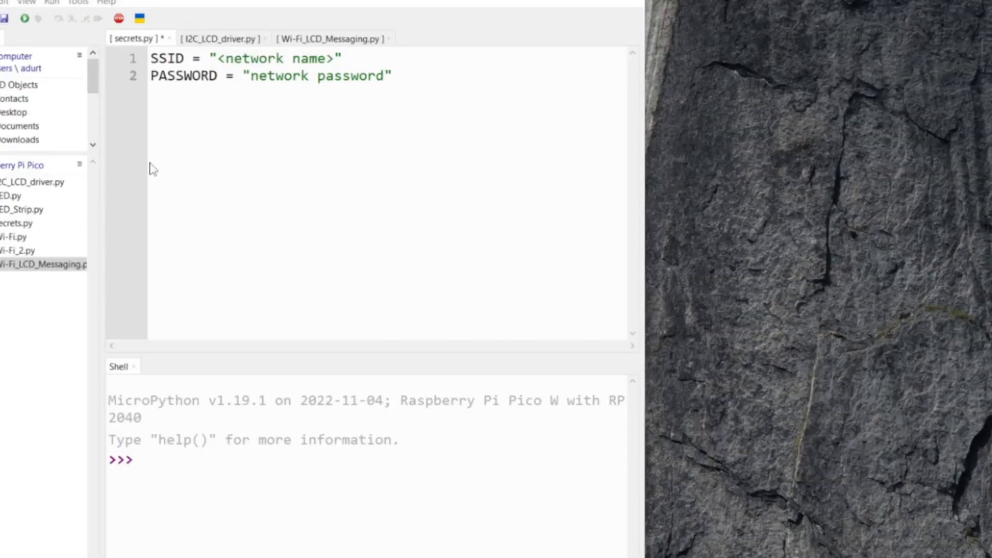
mouse_move(149, 169)
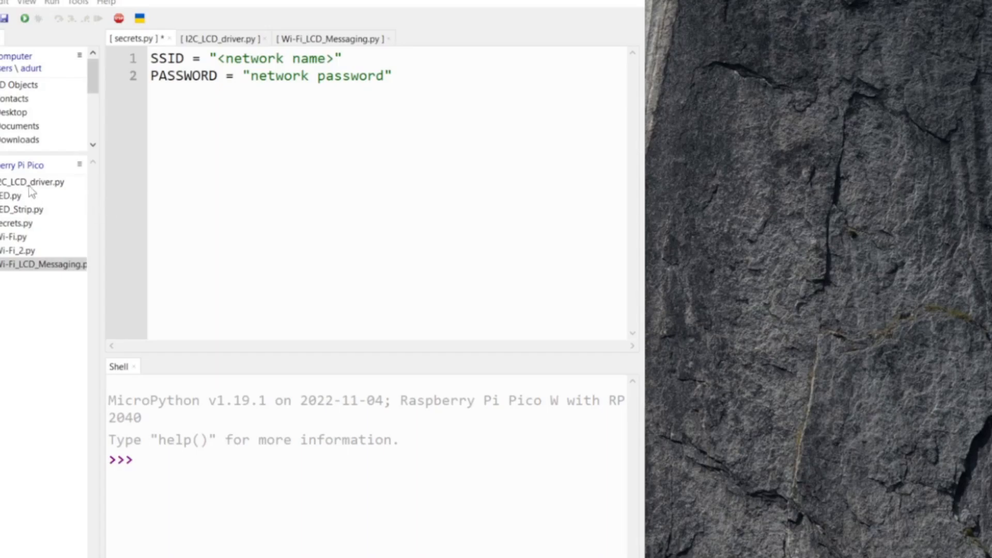
- Close the secrets.py and I2C_LCD_driver.py tabs and open Wi-Fi_2.py from the Pico
click(169, 37)
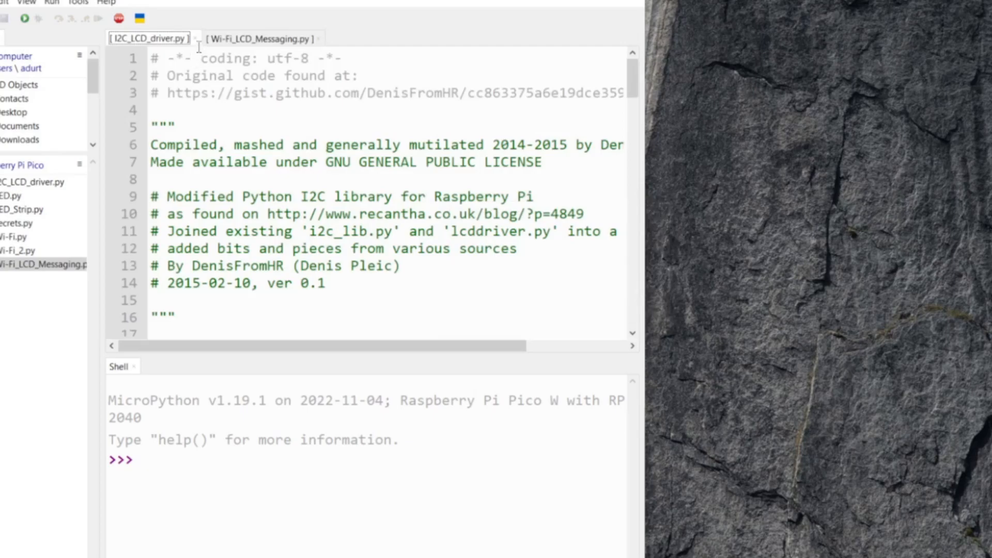
click(260, 37)
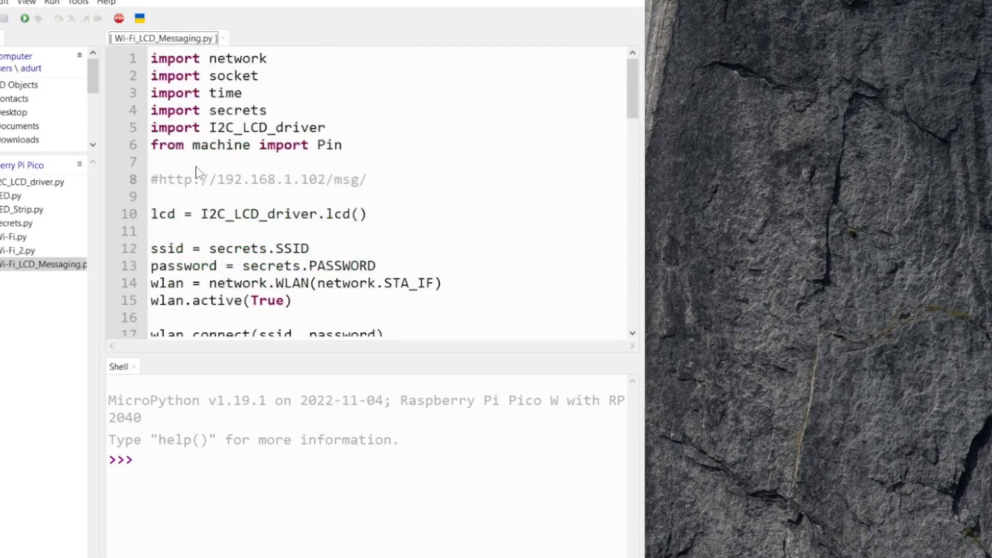
click(16, 250)
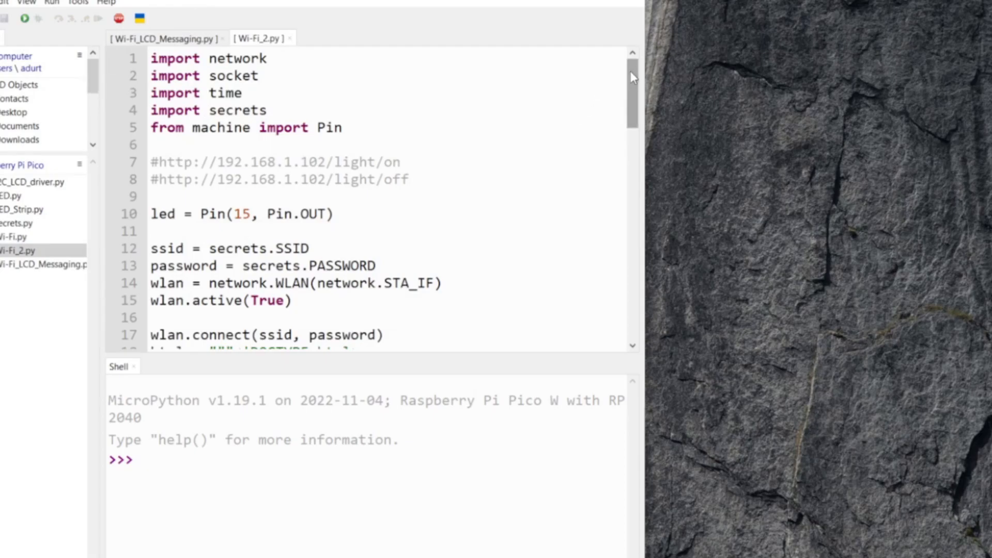
scroll(down, 3)
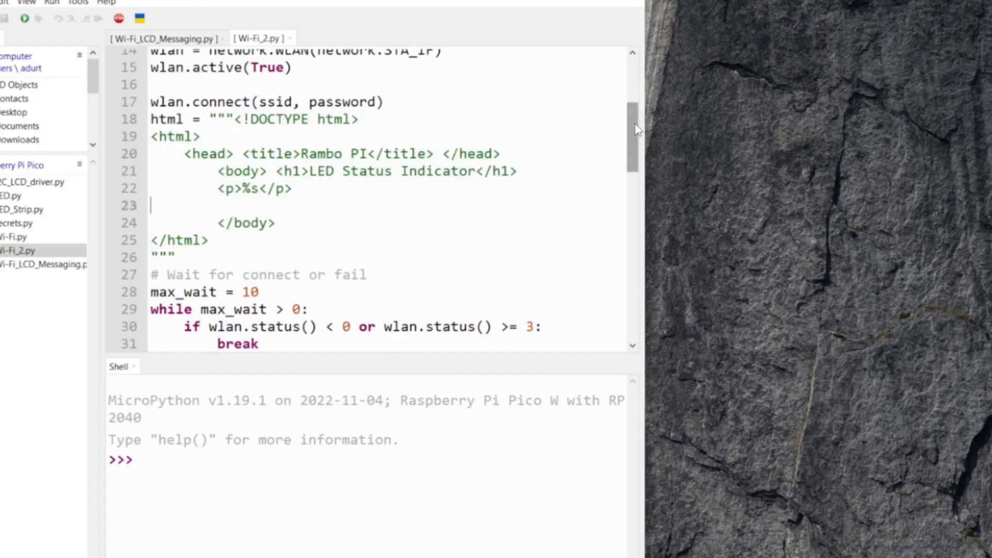
scroll(down, 3)
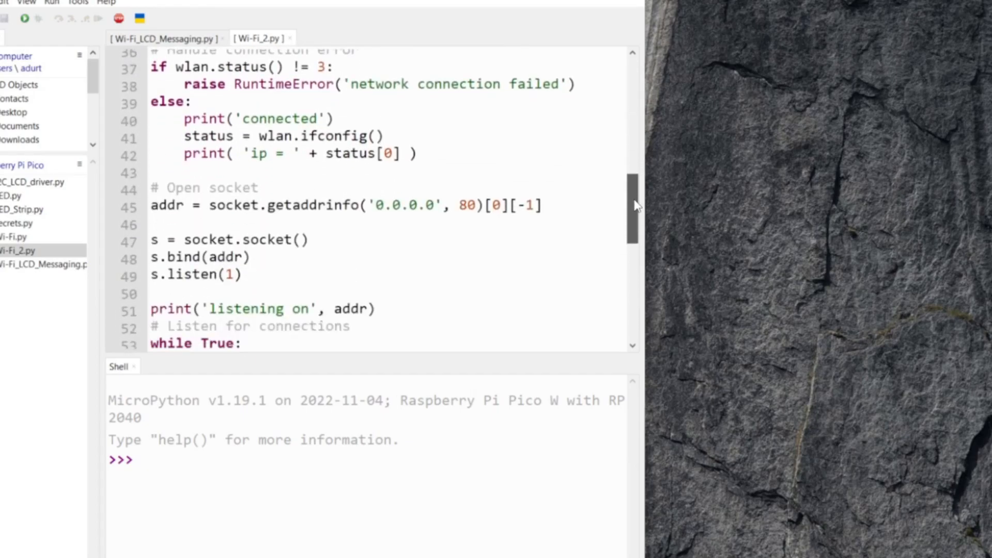
scroll(down, 3)
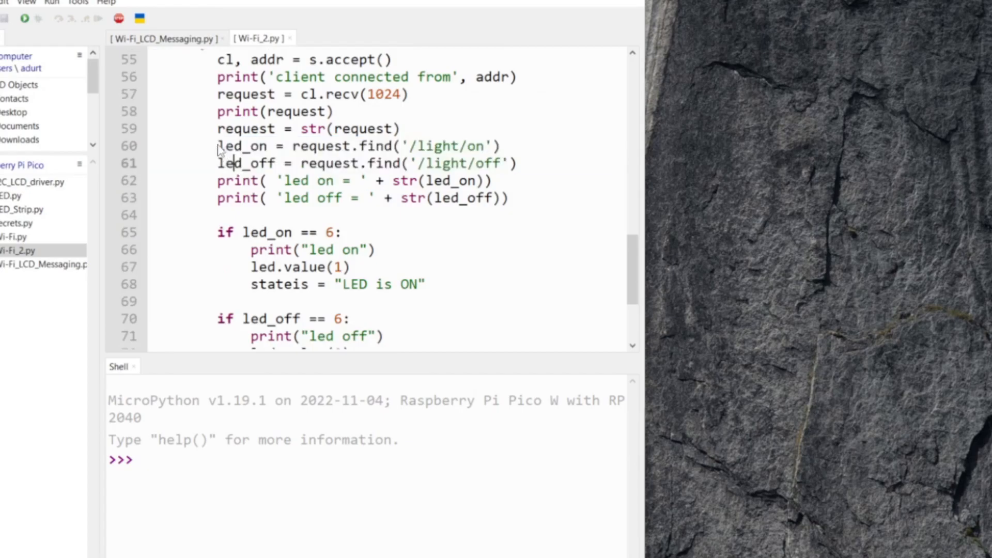
scroll(down, 3)
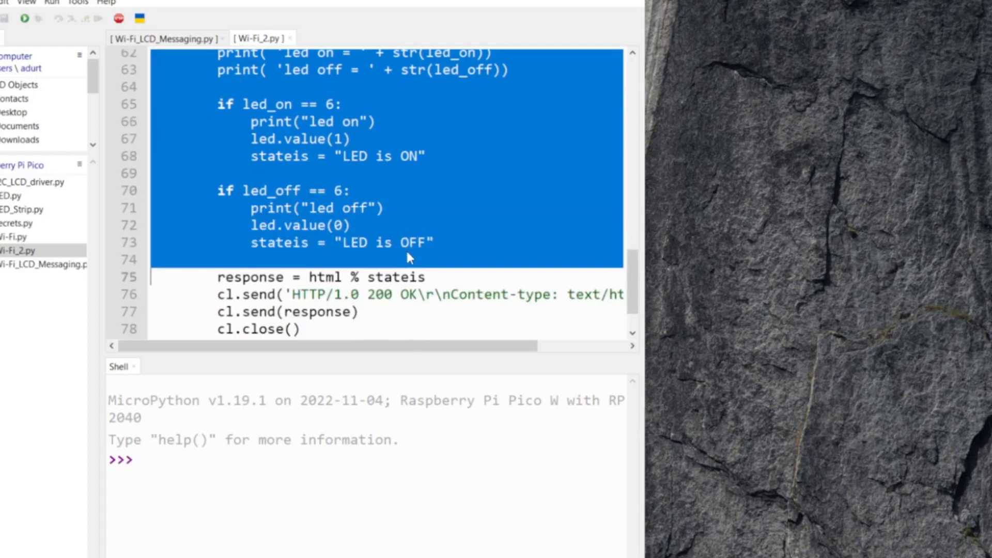
mouse_move(338, 192)
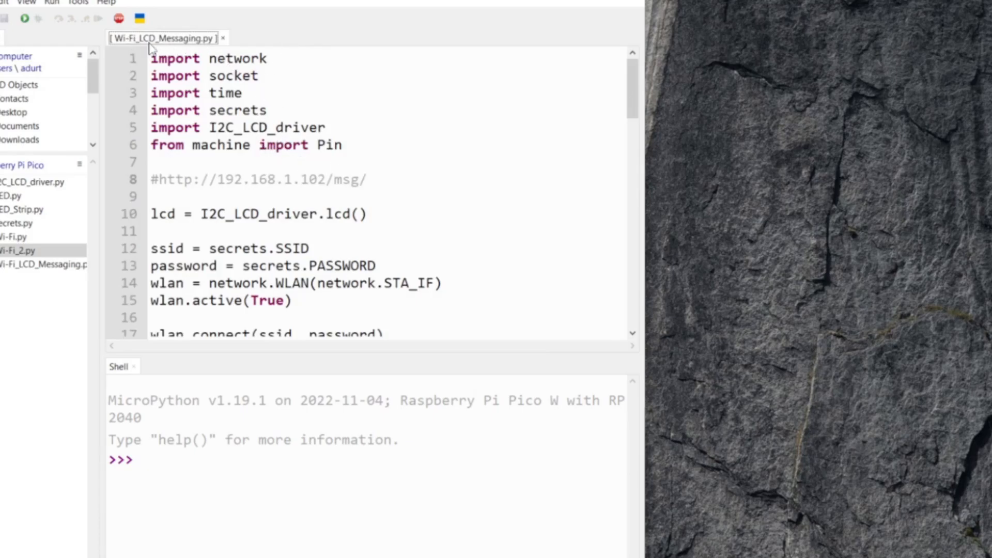
mouse_move(310, 153)
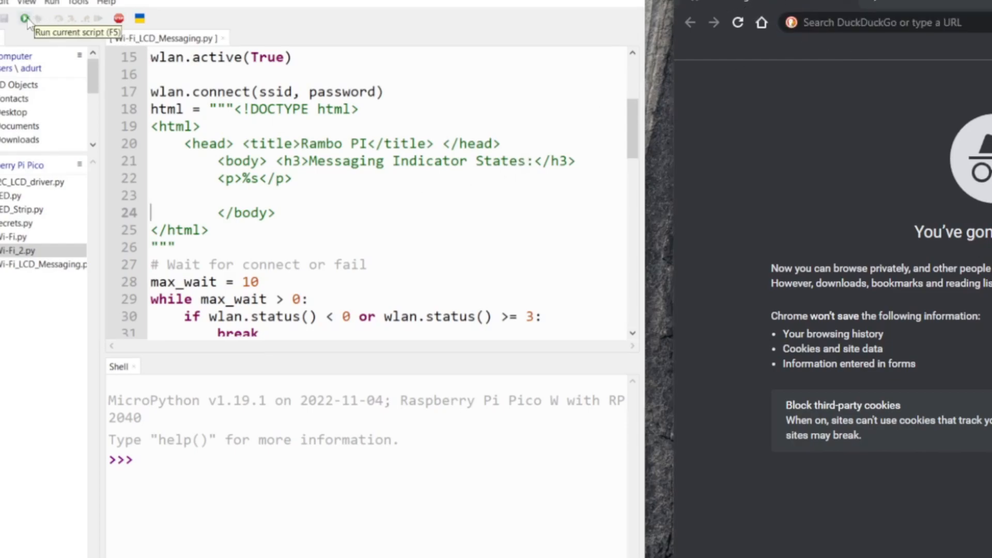
- Run Wi-Fi_LCD_Messaging.py on the Pico W and scroll through the shell output
click(25, 18)
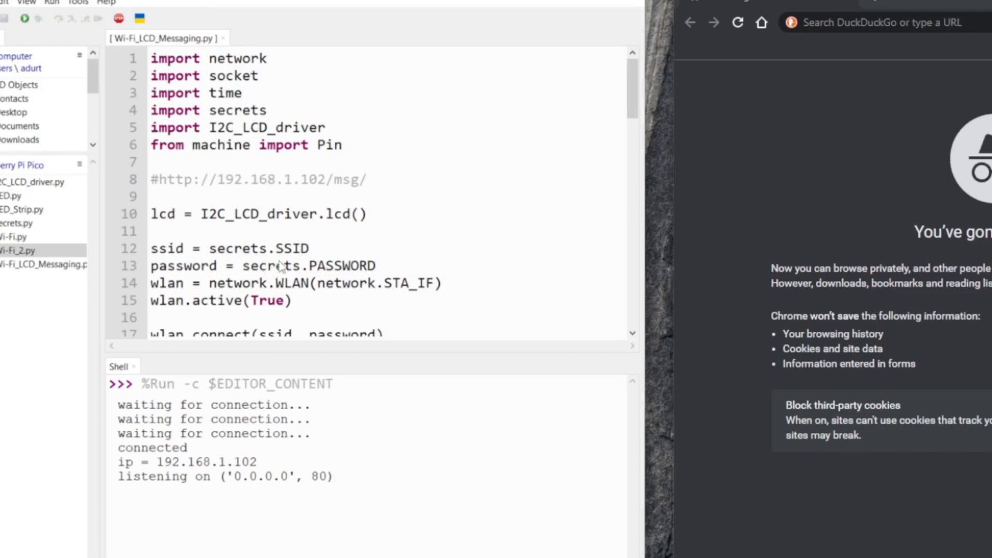
scroll(down, 3)
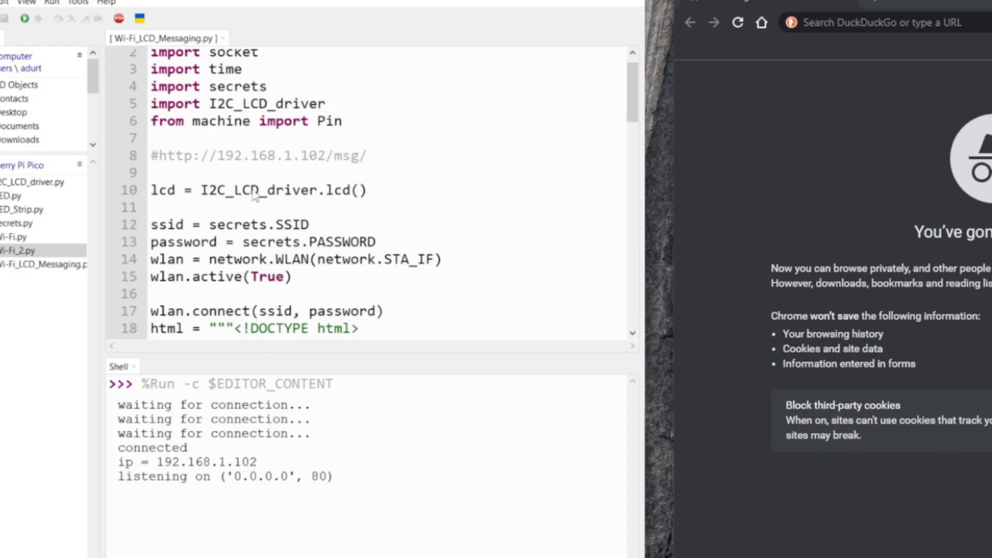
mouse_move(164, 160)
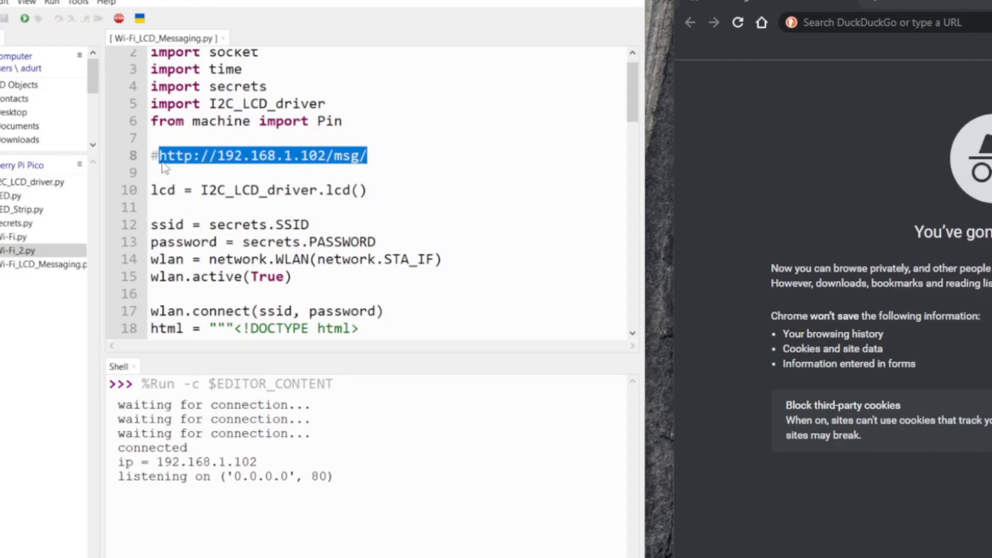
text(http://192.168.1.102/msg/)
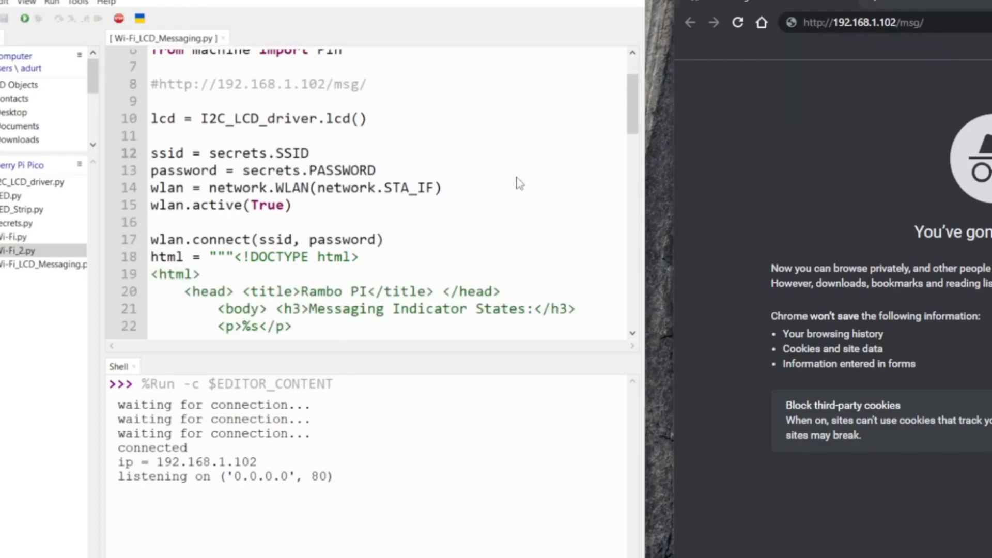
scroll(down, 3)
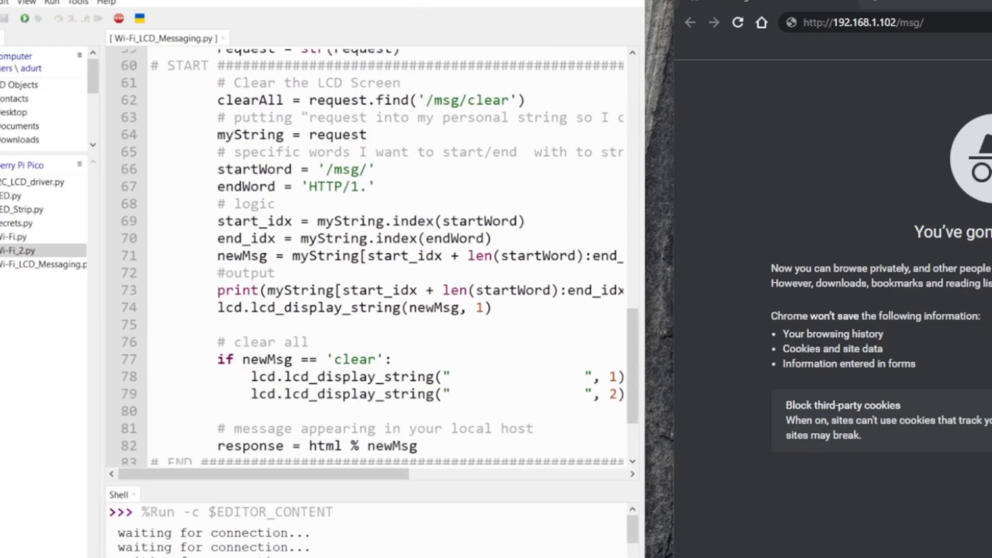
scroll(down, 3)
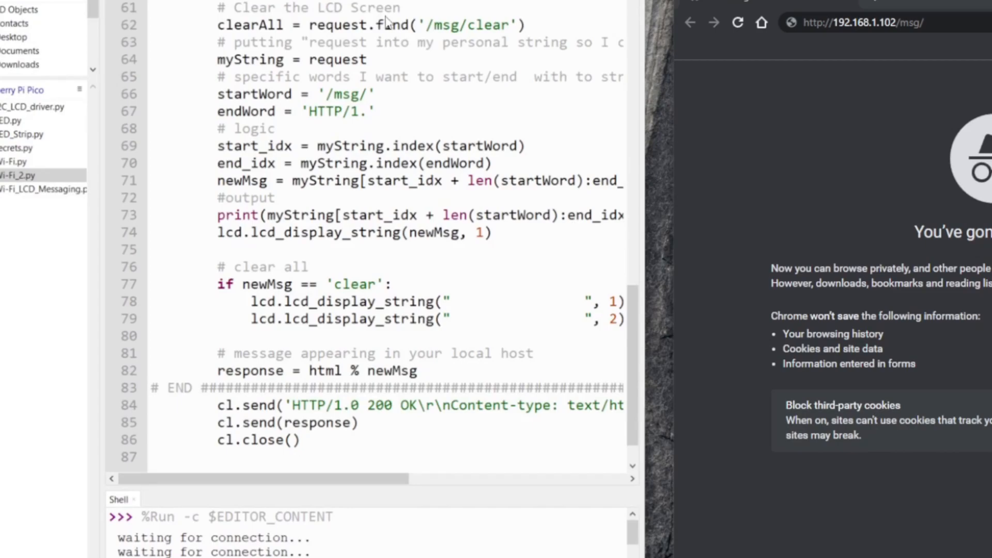
click(860, 22)
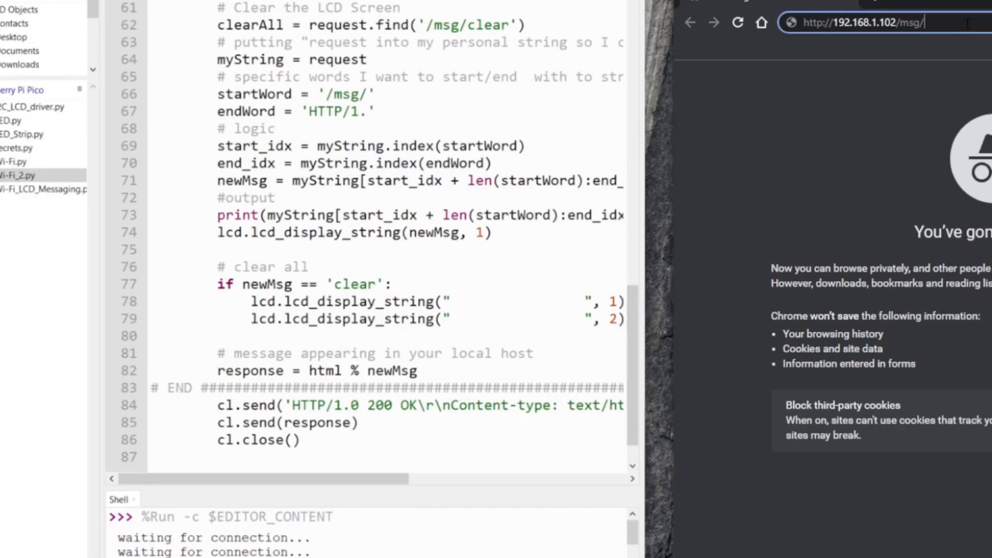
text(Rambo)
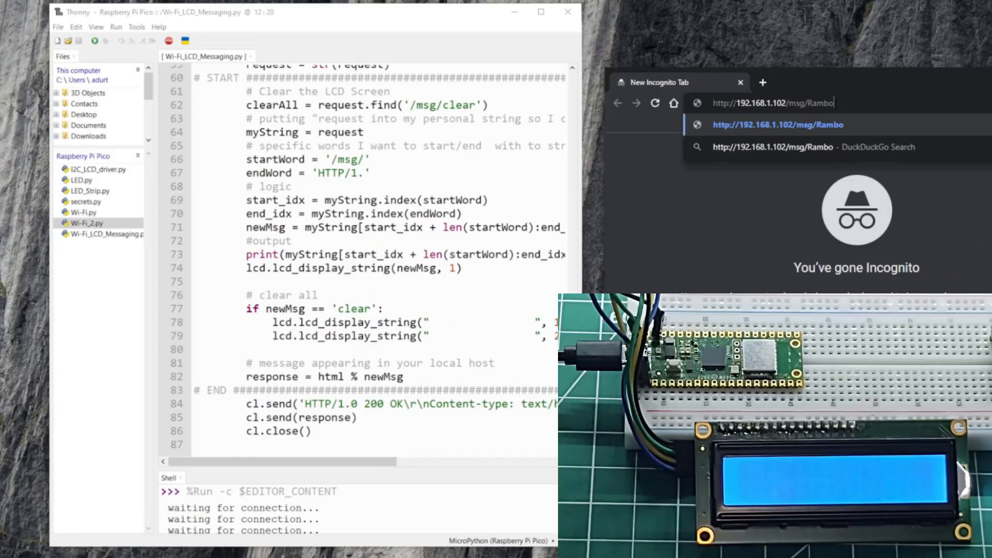
- Finish the RamboPi message, then select RamboPi in the address and on the page
text(Pi!)
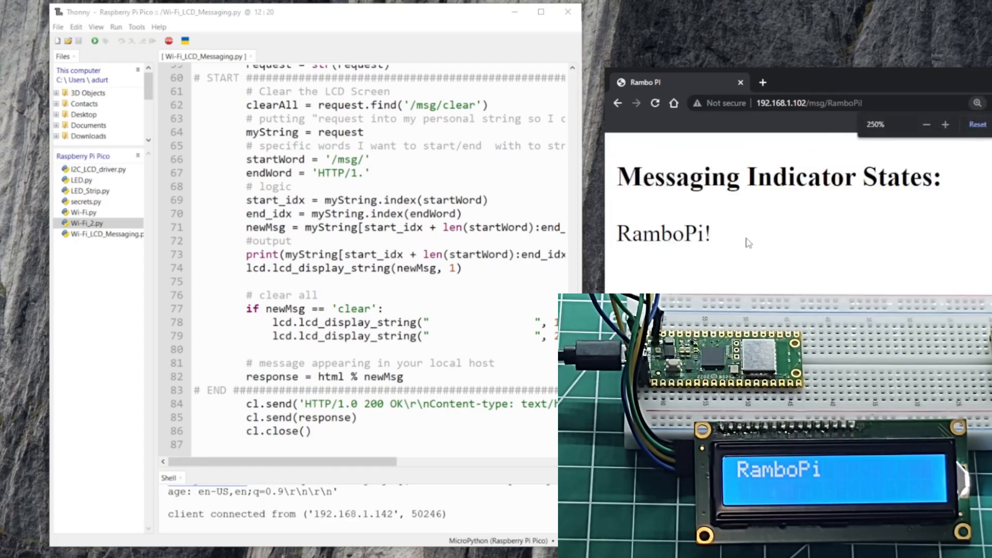
mouse_move(709, 214)
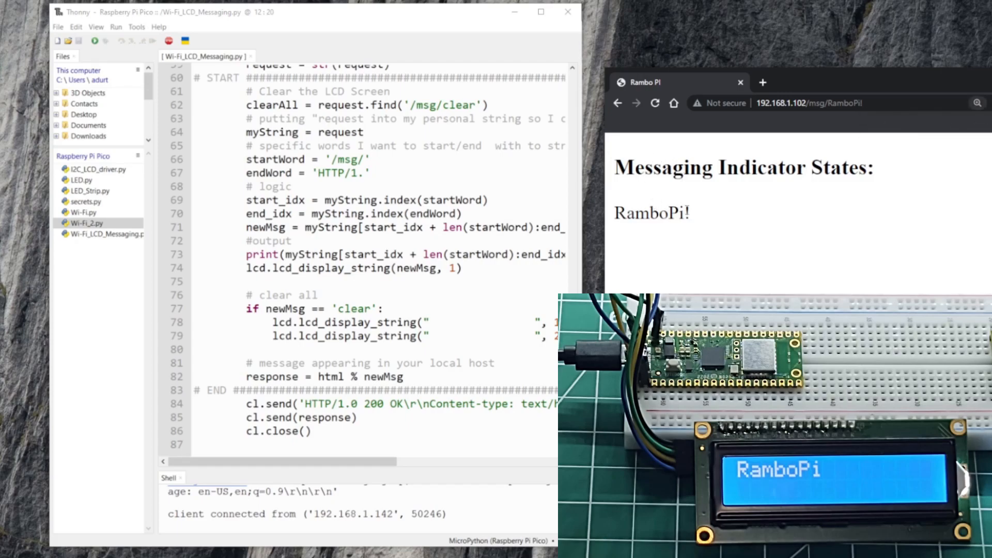
double_click(844, 104)
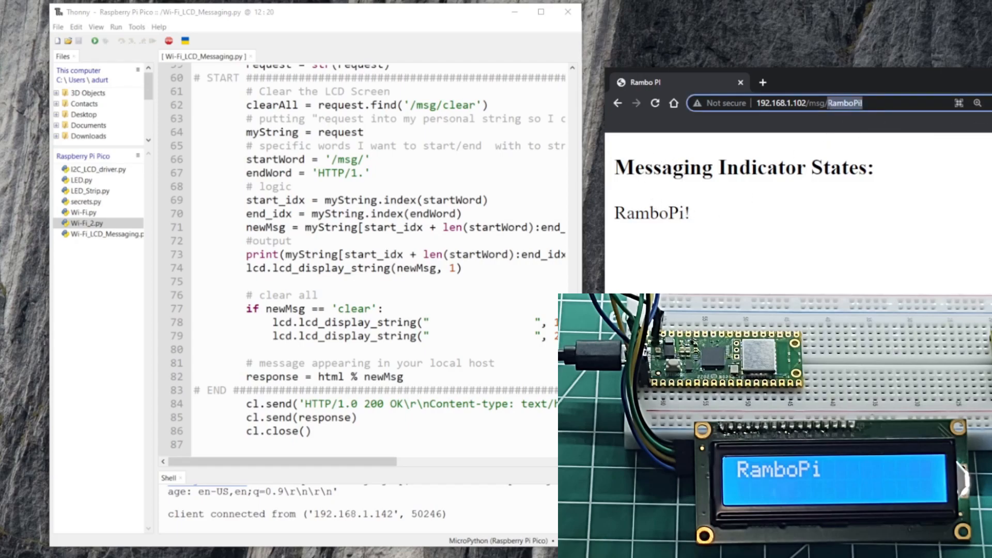
double_click(651, 214)
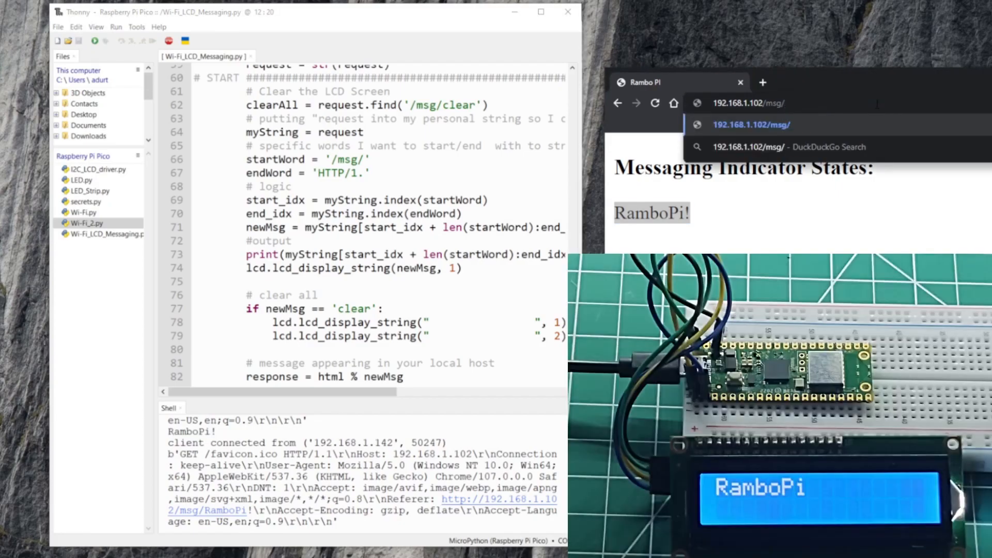
- Send the message Hamburger, then select the /msg/clear path in the script
text(Hsmbur)
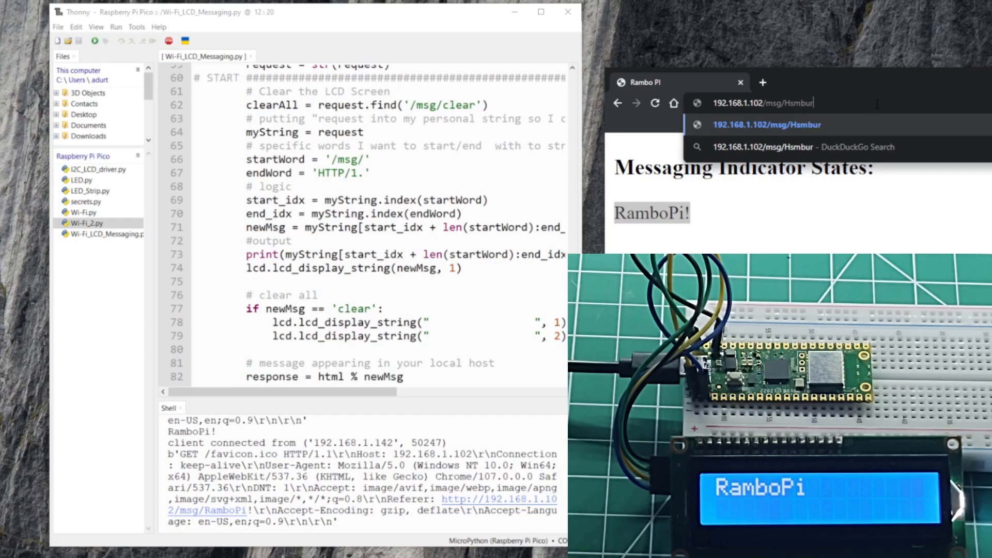
text(ger)
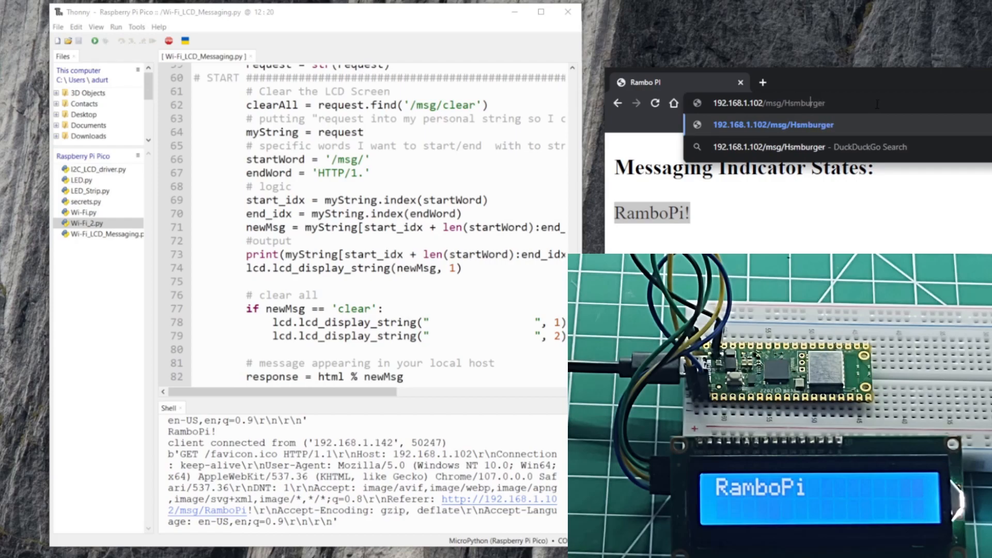
text(Hamburger)
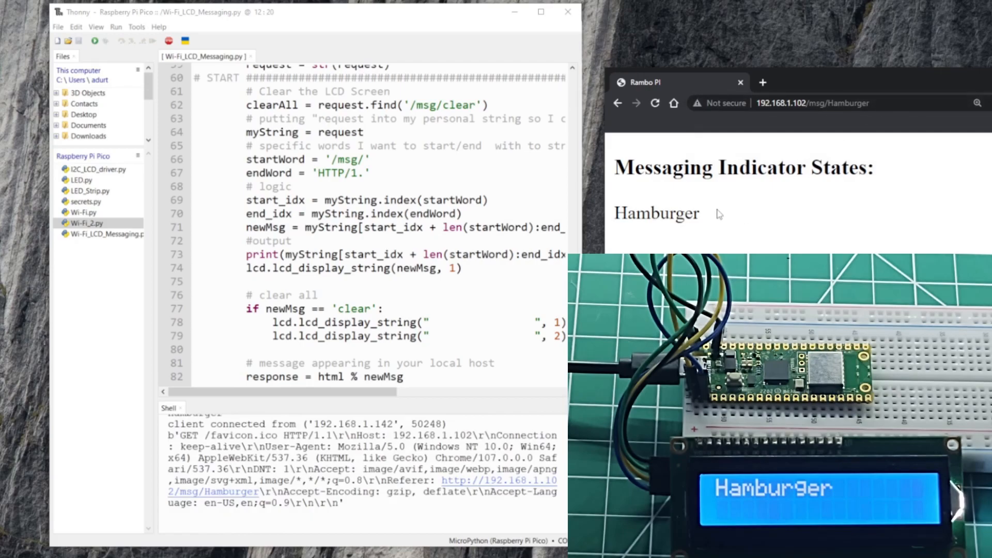
mouse_move(423, 229)
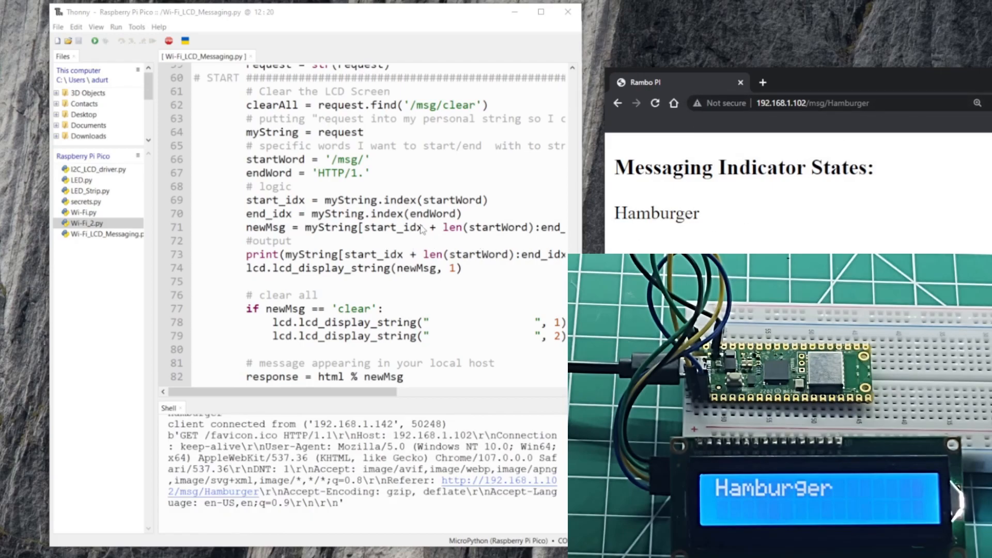
mouse_move(408, 308)
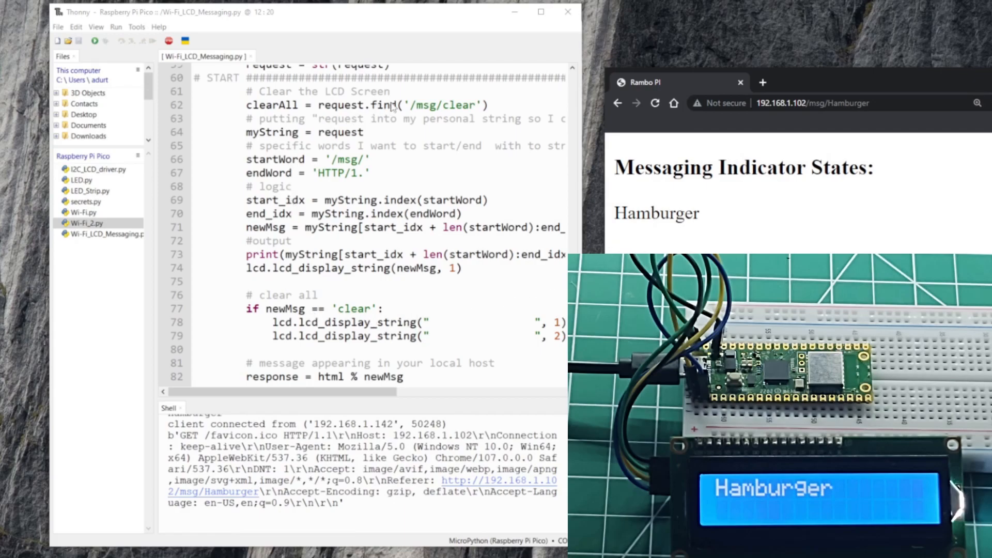
double_click(442, 105)
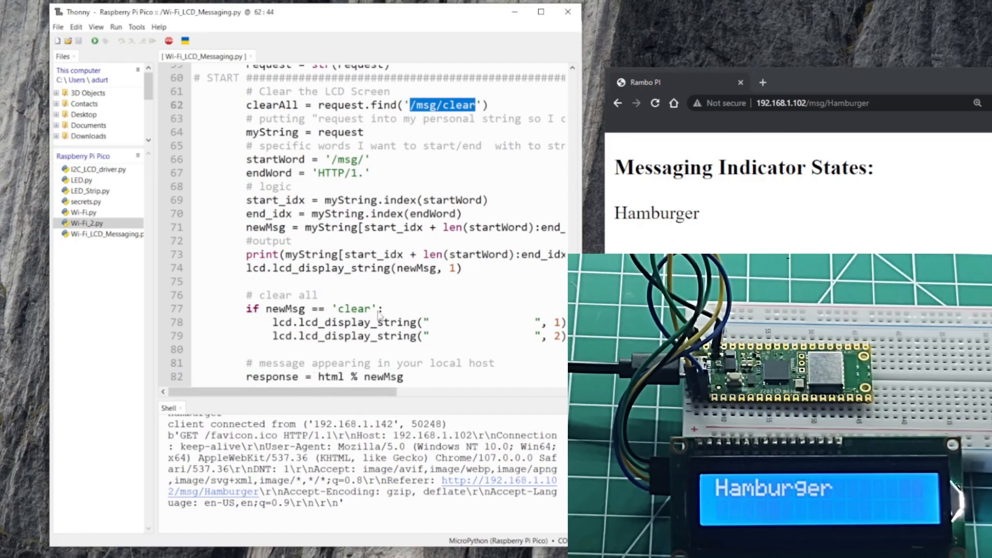
- Load 192.168.1.102/msg/Hi!! and select the Hi!! text on the page
click(812, 102)
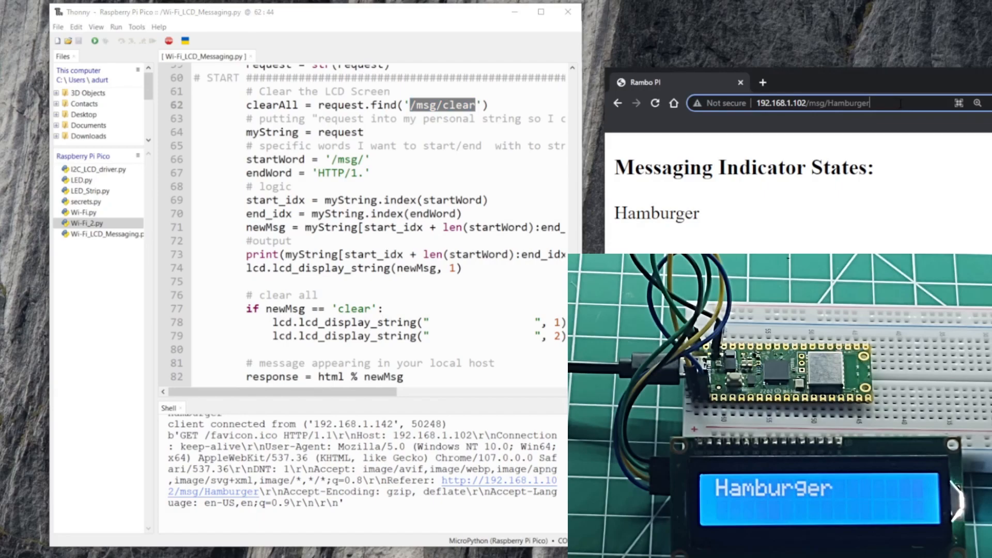
text(192.168.1.102/msg/H)
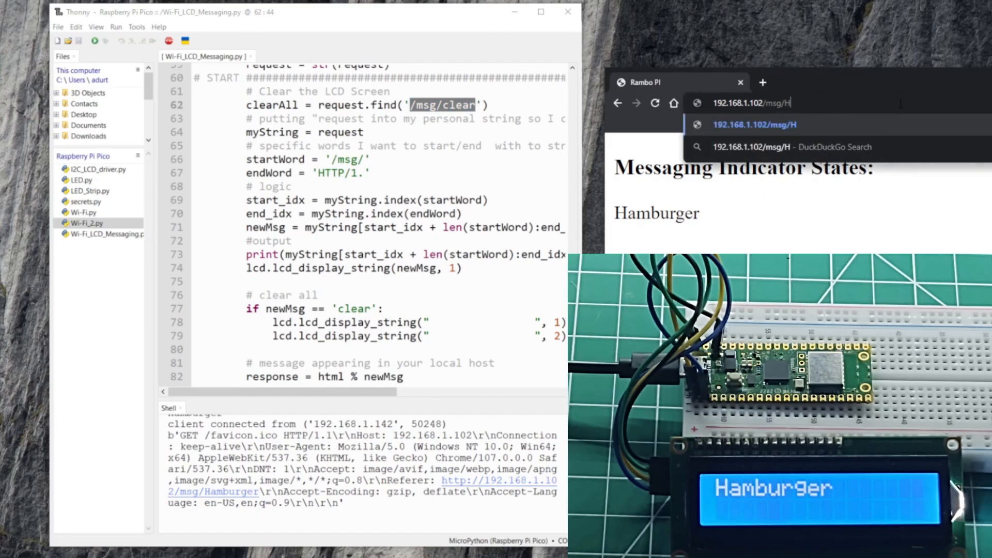
text(i)
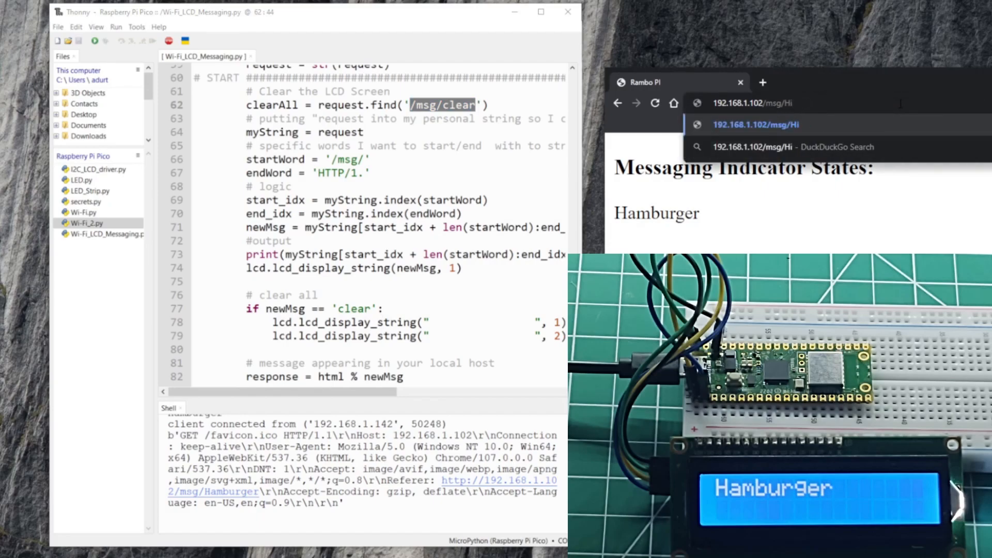
text(!!)
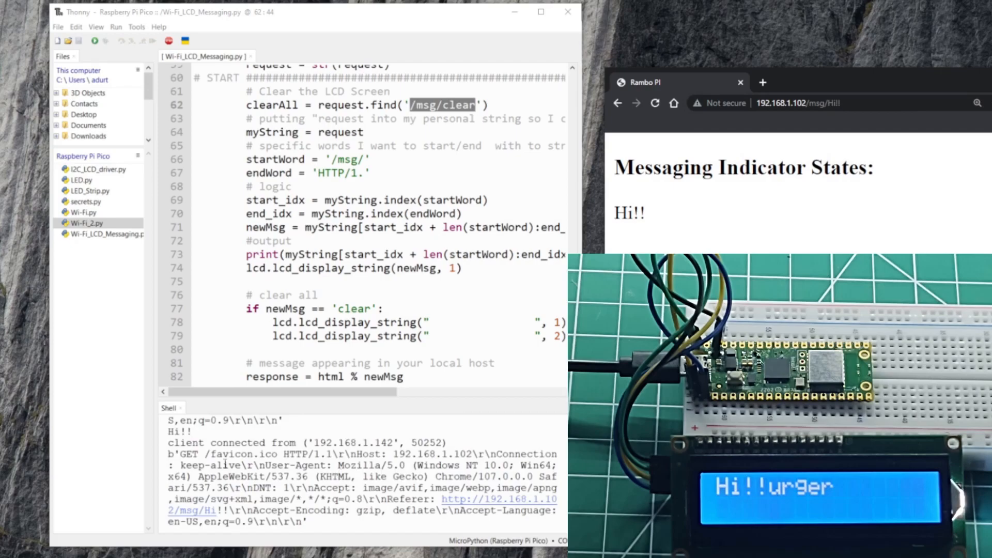
double_click(182, 431)
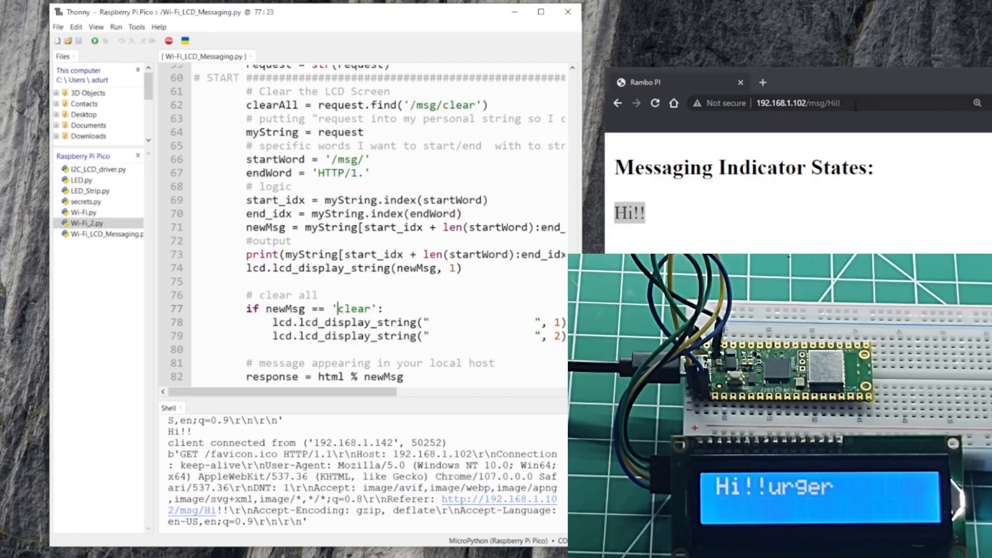
- Load /msg/clear, then select the blank LCD strings, the /msg/ marker and the logged clear path
click(791, 104)
text(clear)
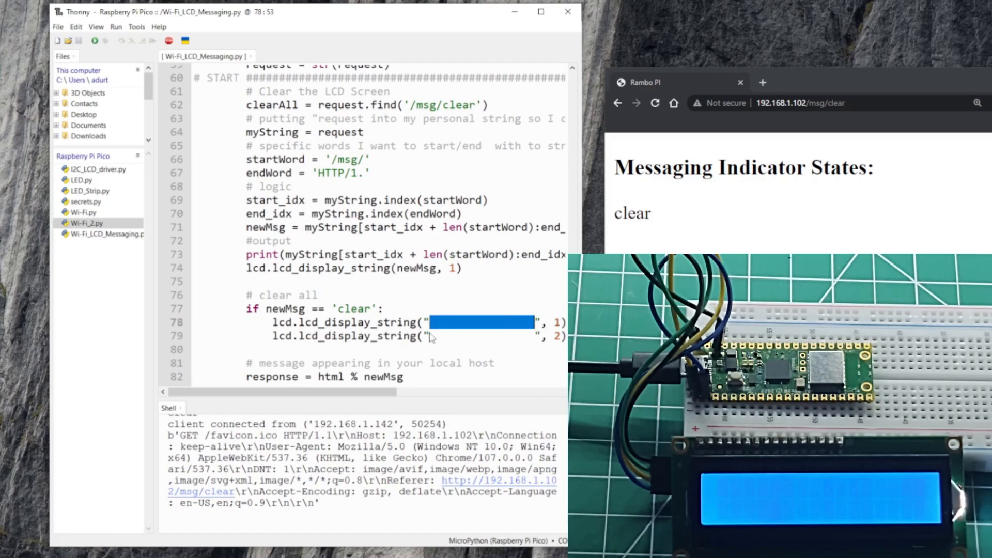
click(481, 335)
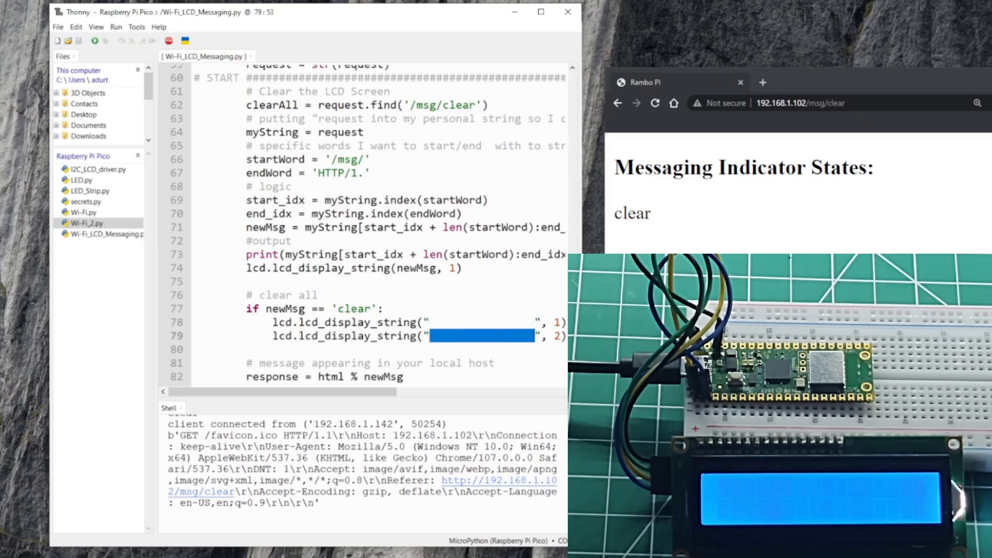
scroll(down, 3)
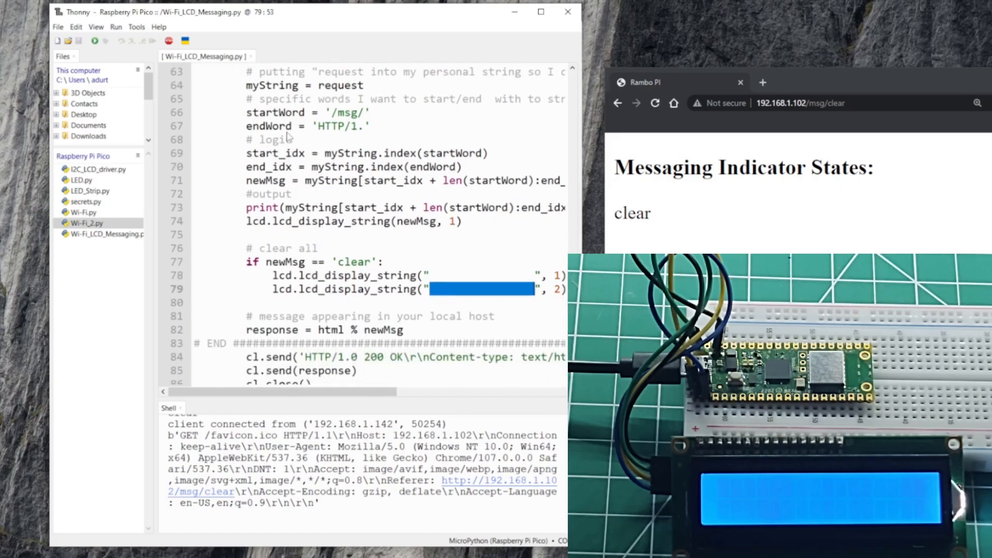
double_click(384, 330)
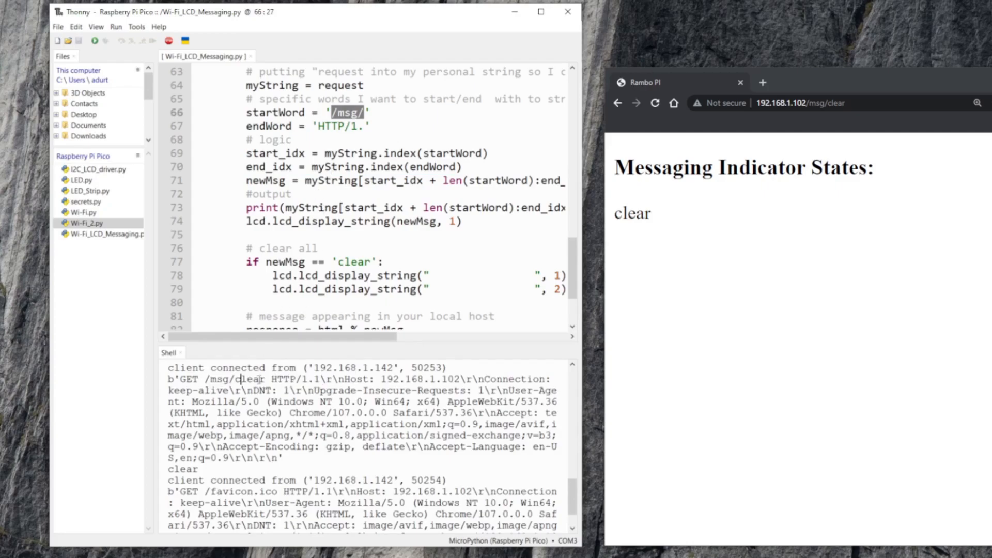
double_click(284, 379)
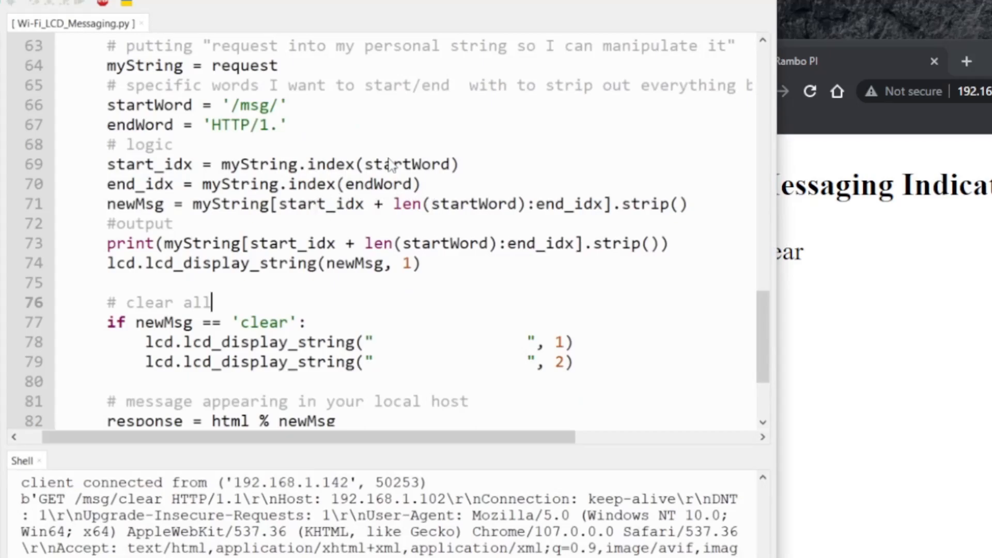
mouse_move(257, 135)
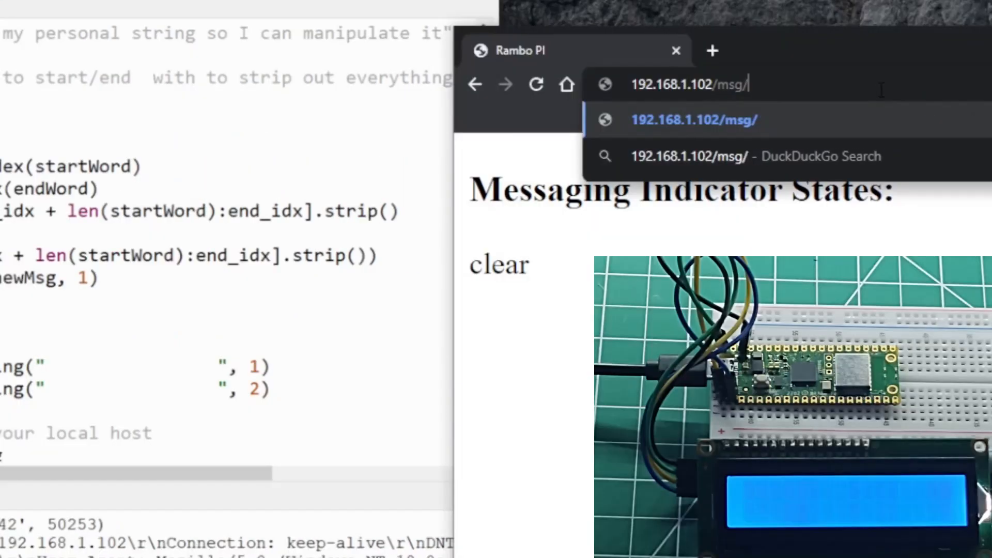
- Type Wel after /msg/ to begin the Welcome!!!! message
text(Welcome!!!!)
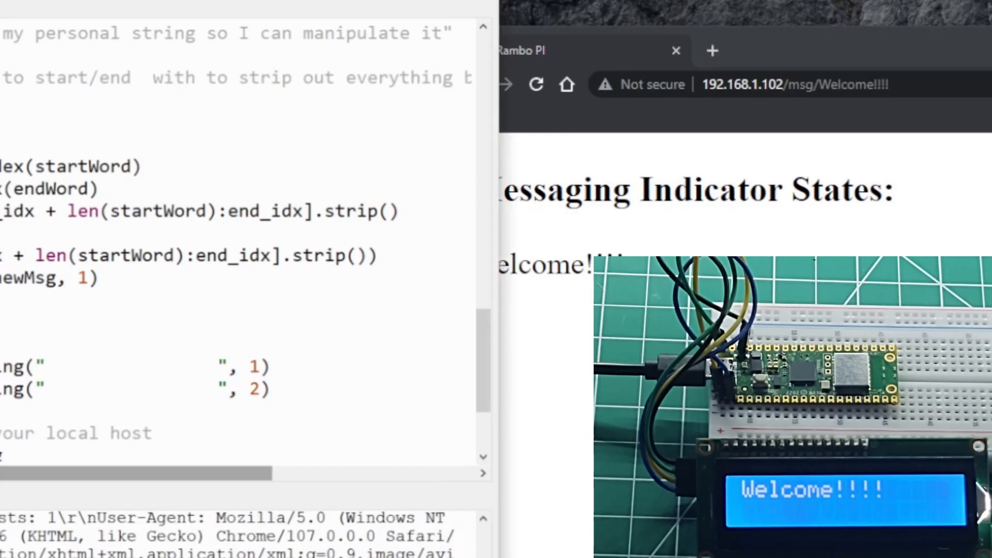
mouse_move(56, 409)
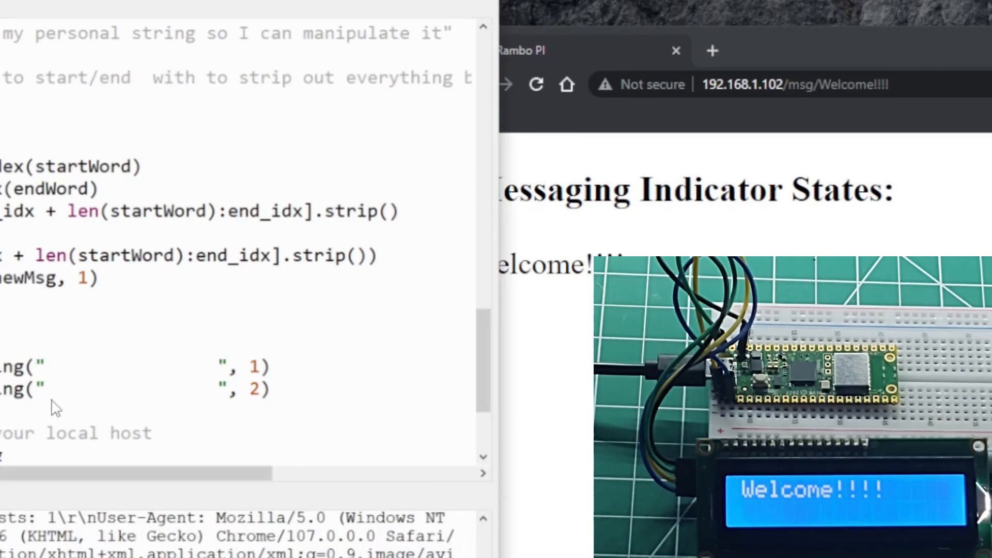